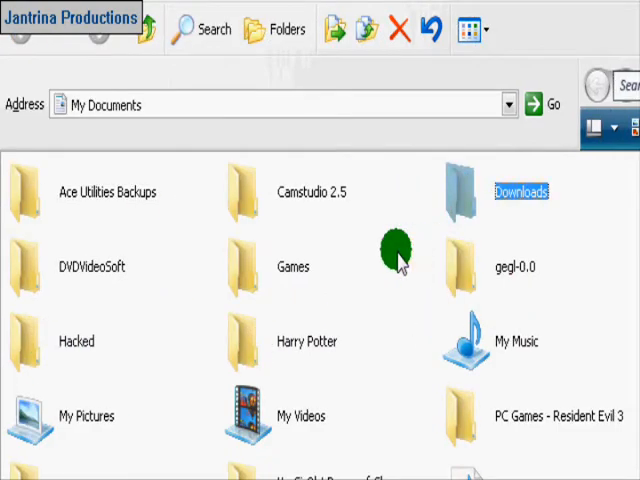
# - Open the Downloads folder and scroll to the IconTweaker setup and SevenVG pack
pyautogui.doubleClick(516, 192)
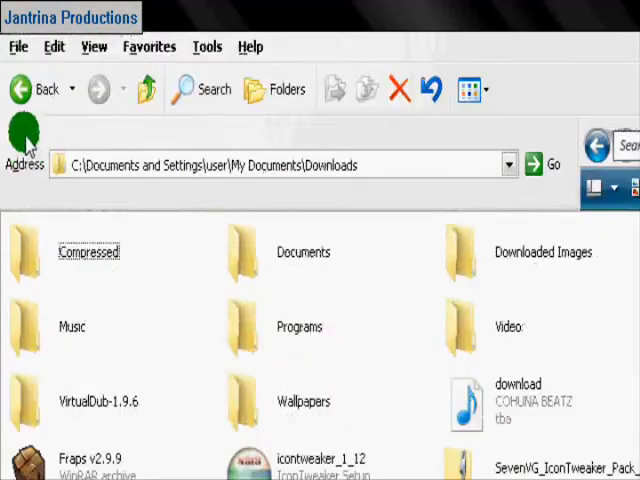
pyautogui.scroll(-3)
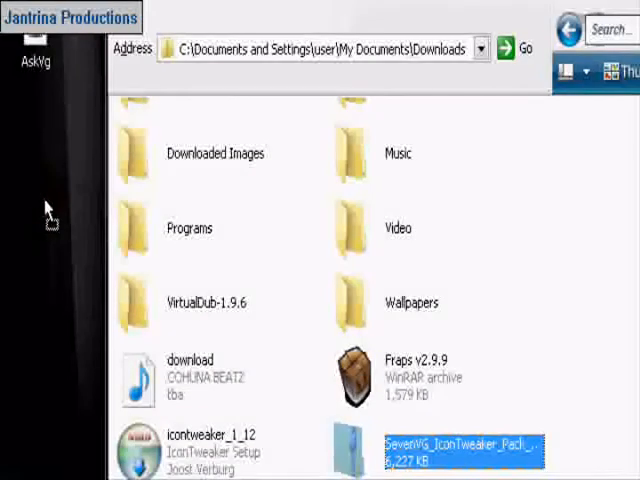
pyautogui.moveTo(64, 230)
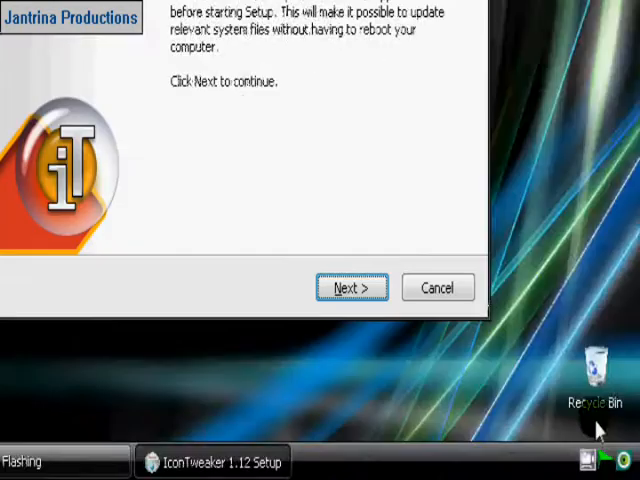
pyautogui.moveTo(368, 210)
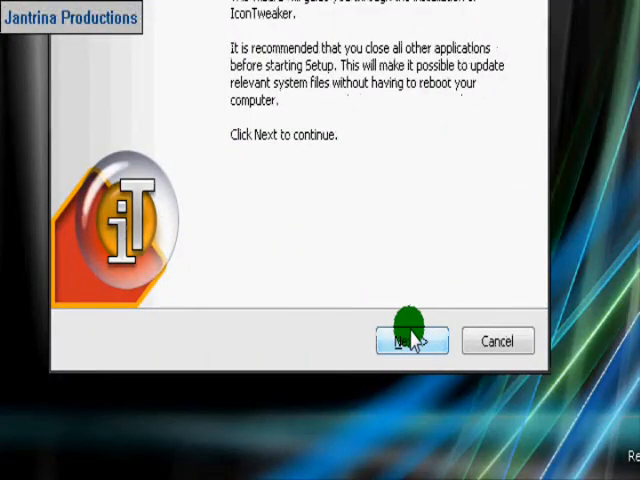
# - Accept the IconTweaker 1.12 license and choose the current-user-only install option
pyautogui.click(412, 340)
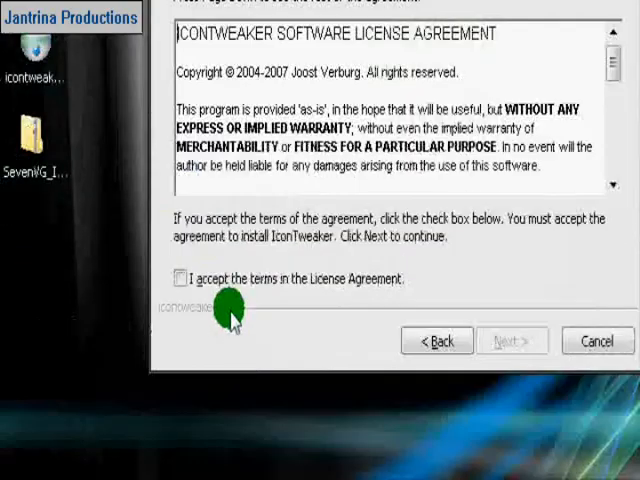
pyautogui.click(180, 278)
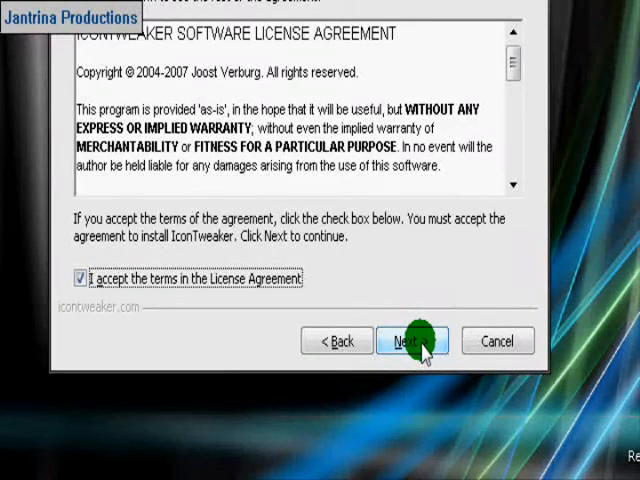
pyautogui.click(412, 340)
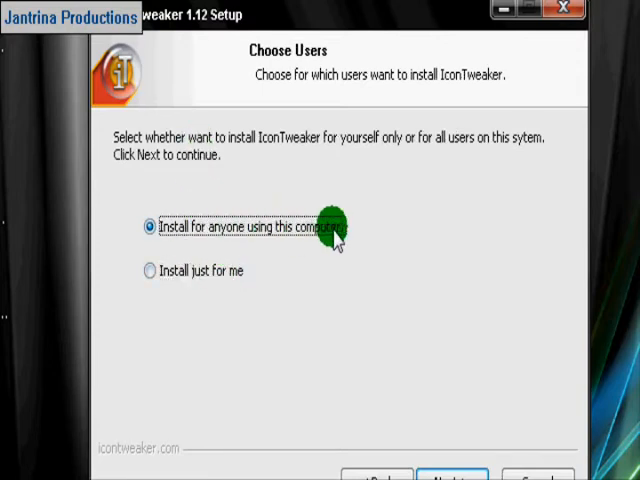
pyautogui.click(148, 270)
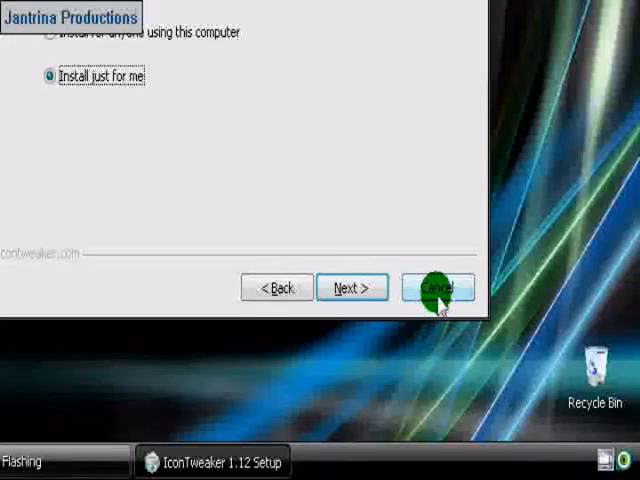
# - Cancel the IconTweaker installation and confirm quitting the setup
pyautogui.click(448, 288)
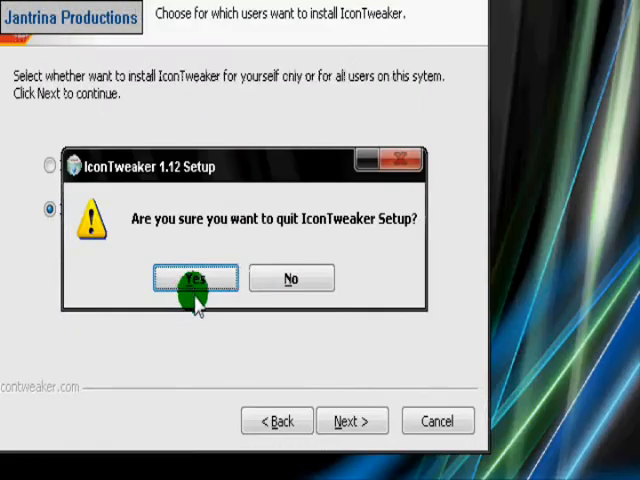
pyautogui.click(196, 278)
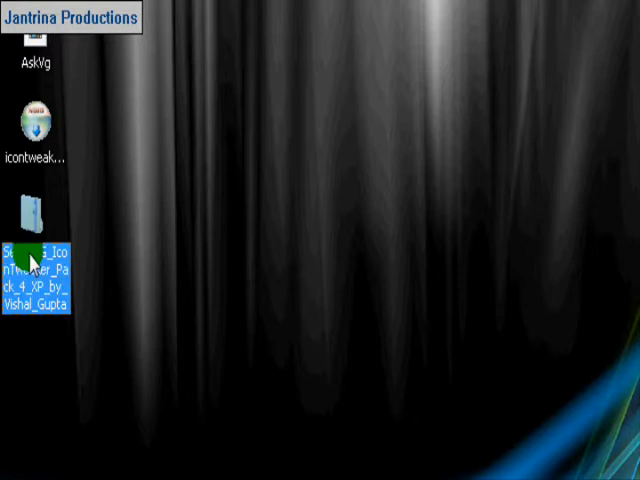
pyautogui.doubleClick(34, 210)
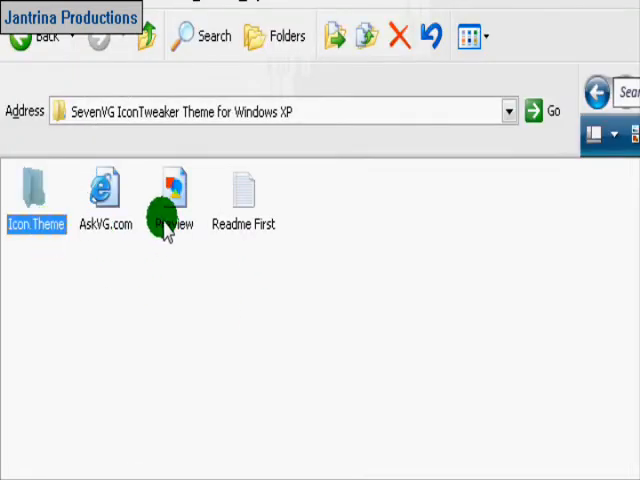
pyautogui.doubleClick(36, 190)
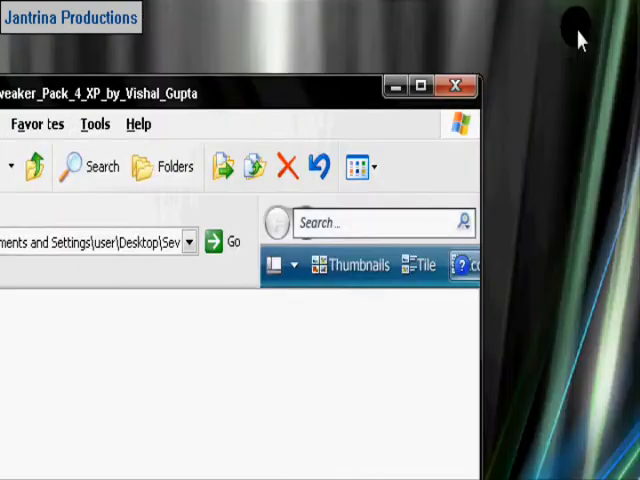
pyautogui.click(456, 84)
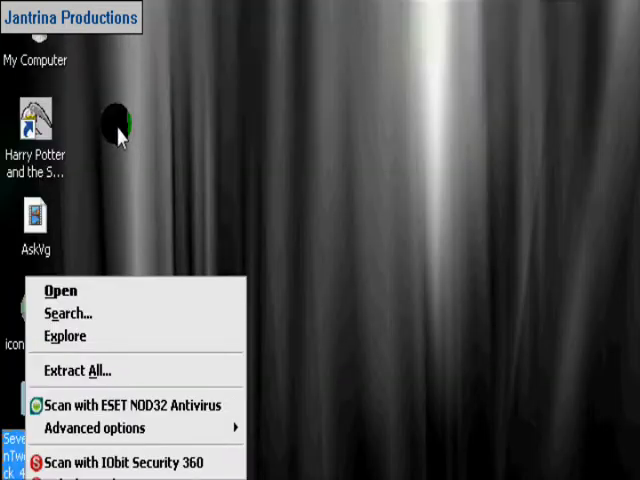
# - Extract the SevenVG zip to a new desktop folder without showing the extracted files
pyautogui.click(76, 370)
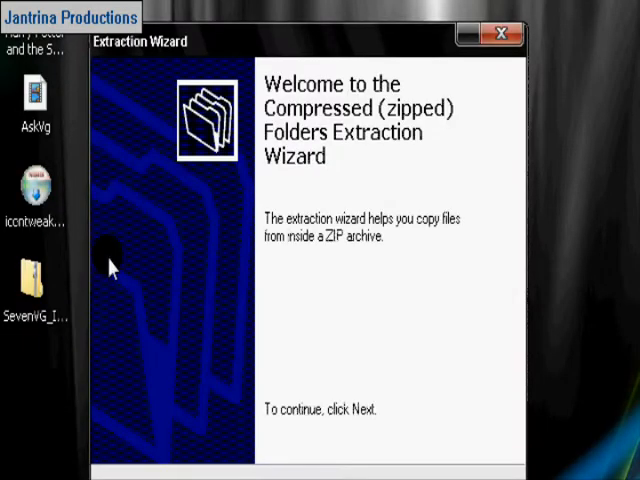
pyautogui.moveTo(300, 40); pyautogui.dragTo(320, 164)
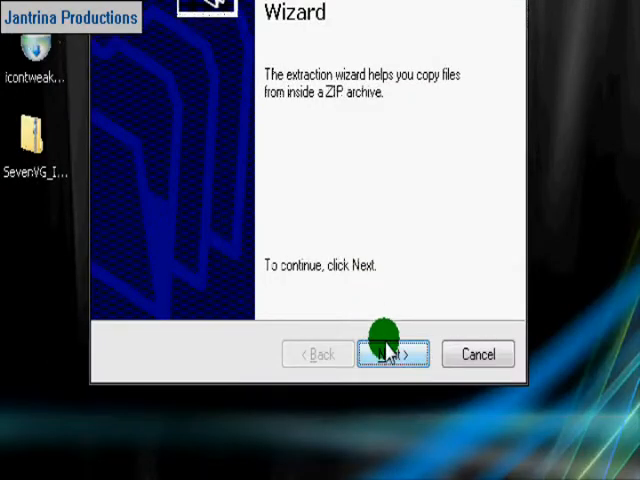
pyautogui.click(390, 354)
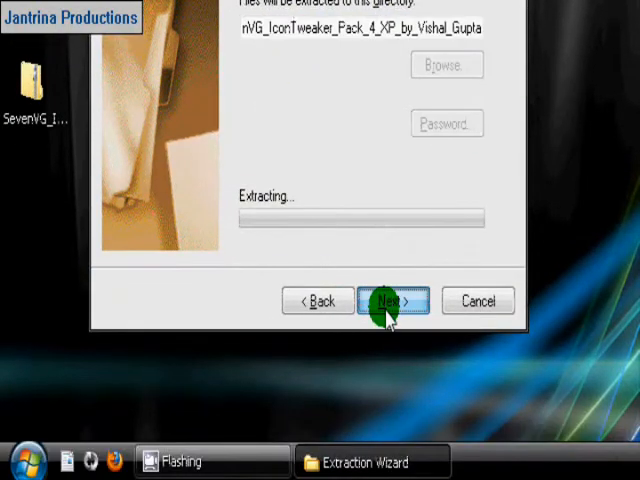
pyautogui.click(392, 300)
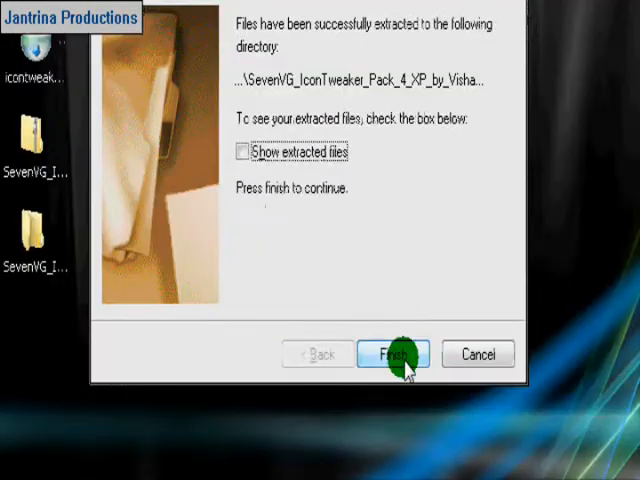
pyautogui.click(394, 354)
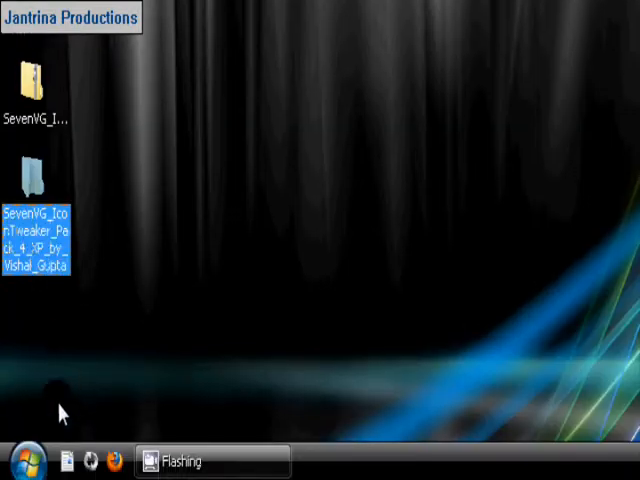
pyautogui.click(24, 460)
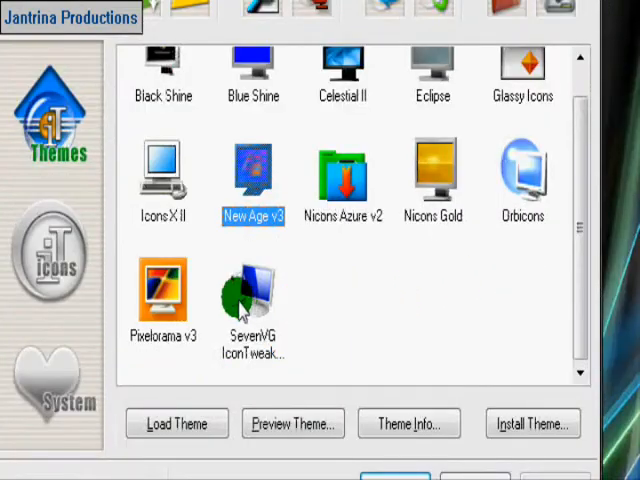
# - Select the SevenVG IconTweaker theme and start Install Theme
pyautogui.click(256, 296)
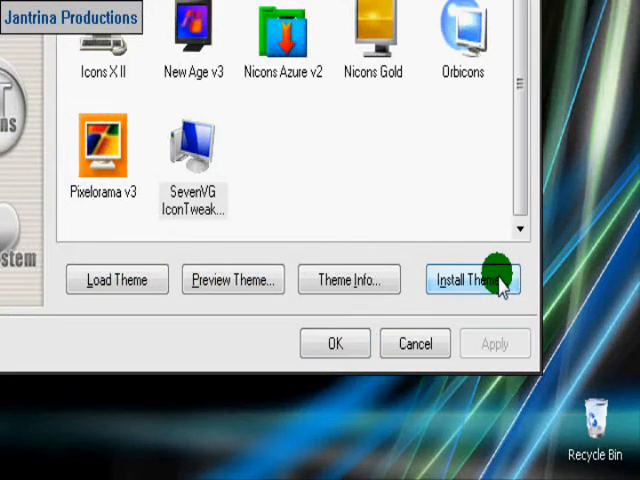
pyautogui.click(474, 280)
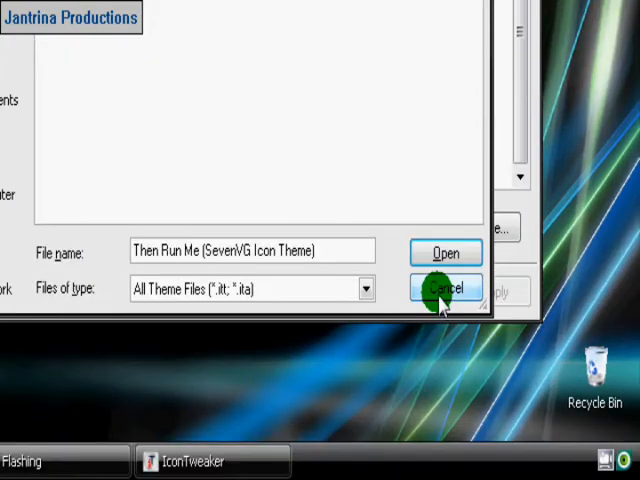
# - Close the theme file picker with 'Then Run Me (SevenVG Icon Theme)' located
pyautogui.click(444, 288)
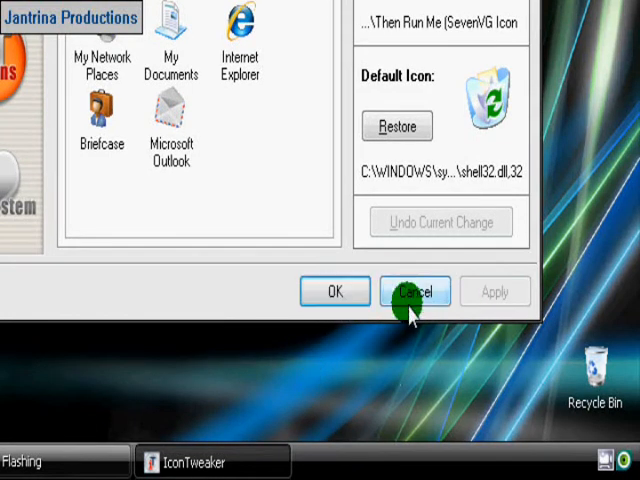
# - Close IconTweaker after reviewing the SevenVG-sourced system icons
pyautogui.click(416, 292)
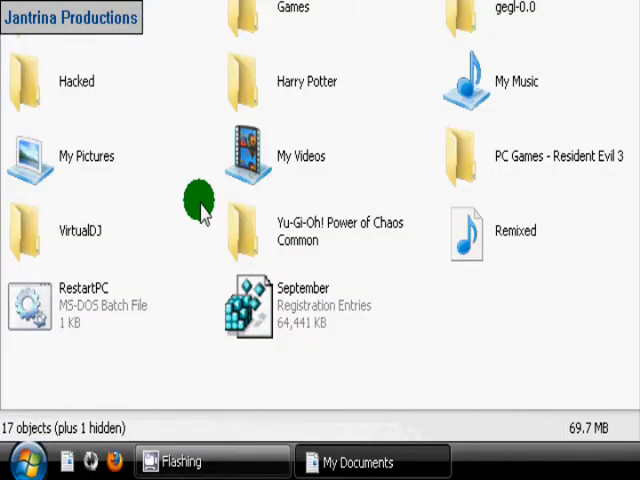
# - Scroll My Documents' new folder icons, restore the window down and bring up the Start menu
pyautogui.scroll(3)
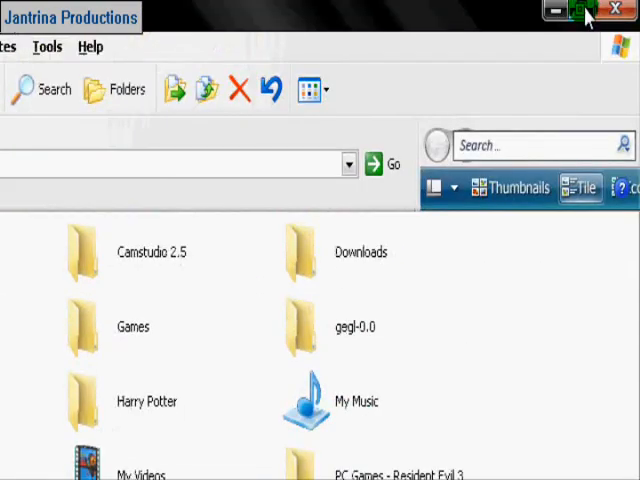
pyautogui.click(584, 10)
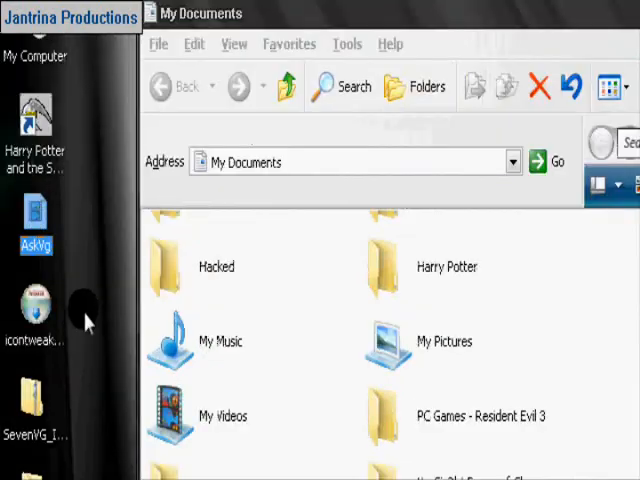
pyautogui.click(30, 460)
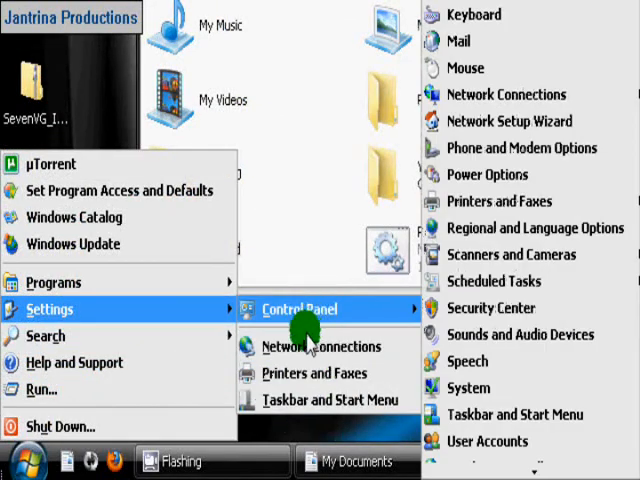
pyautogui.moveTo(376, 308)
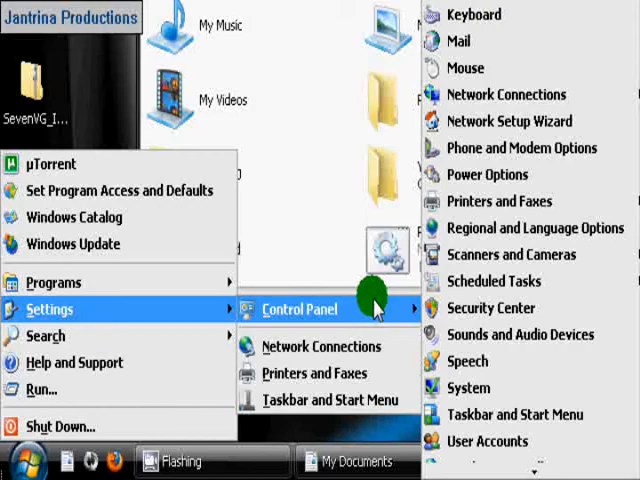